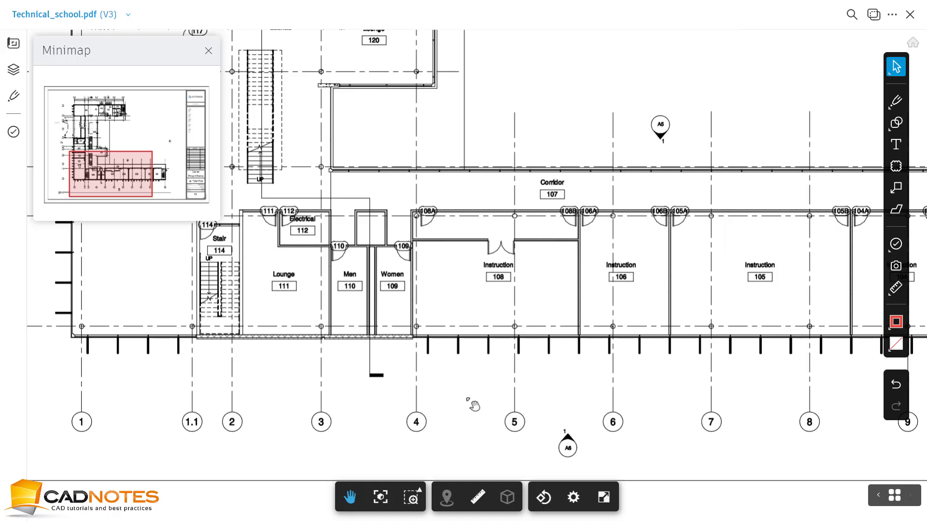
mouse_move(470, 401)
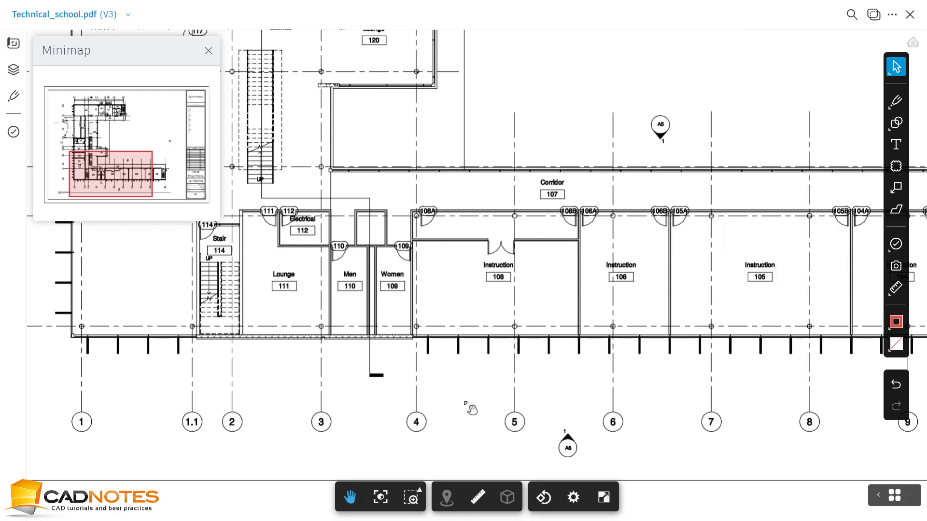
mouse_move(488, 479)
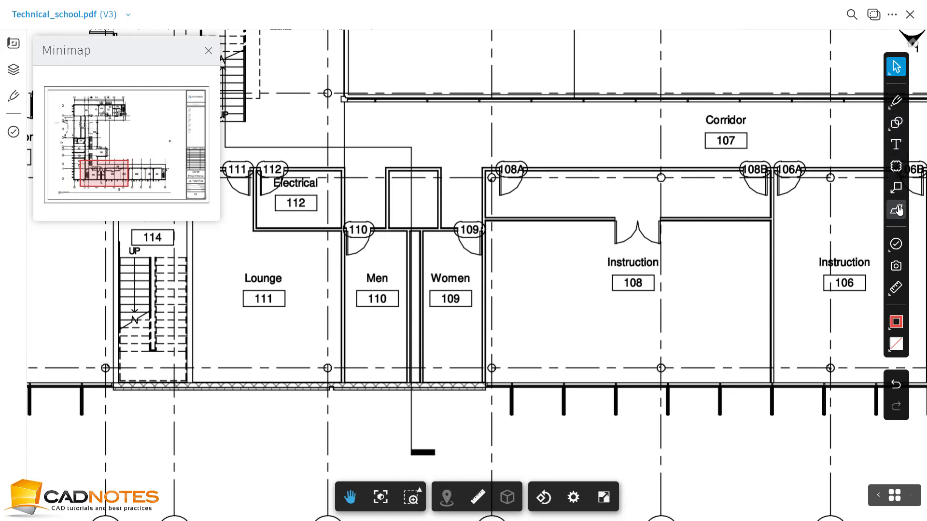
Step: Draw a red rectangle markup over Men room 110 and select it for editing
left_click(896, 124)
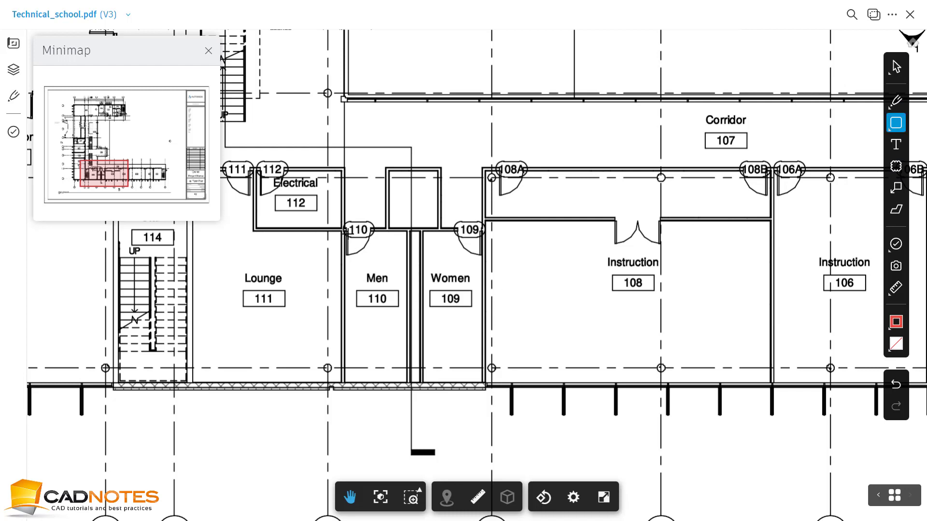
left_click_drag(357, 237, 399, 370)
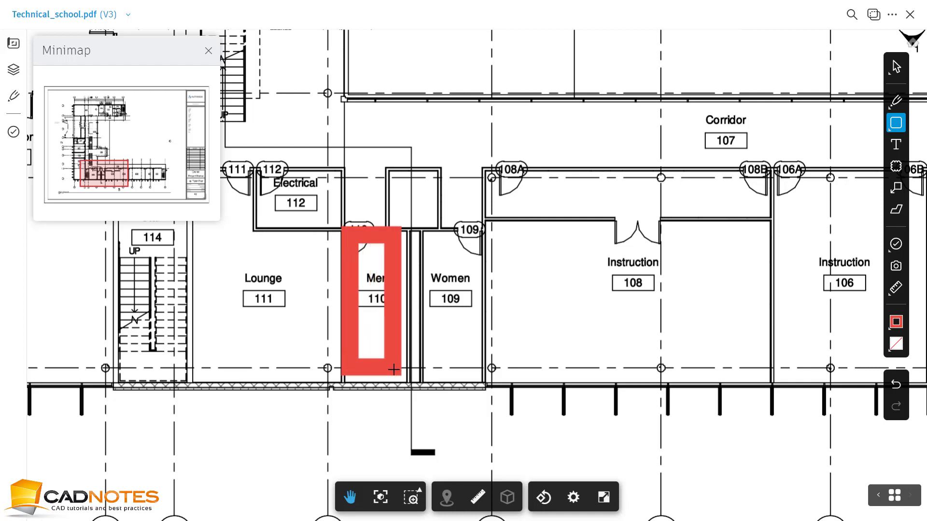
left_click(374, 298)
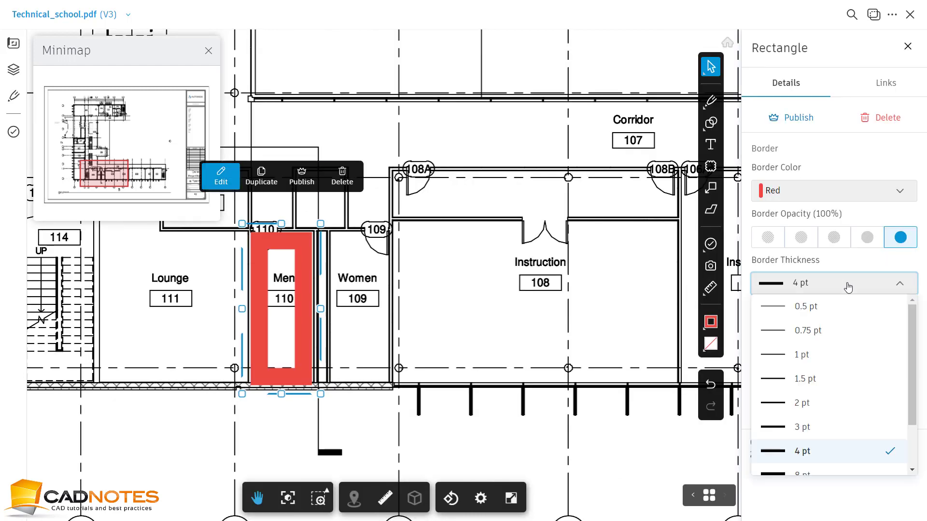
Step: Set the rectangle's border thickness to 8 pt so it nearly fills the room
left_click(802, 474)
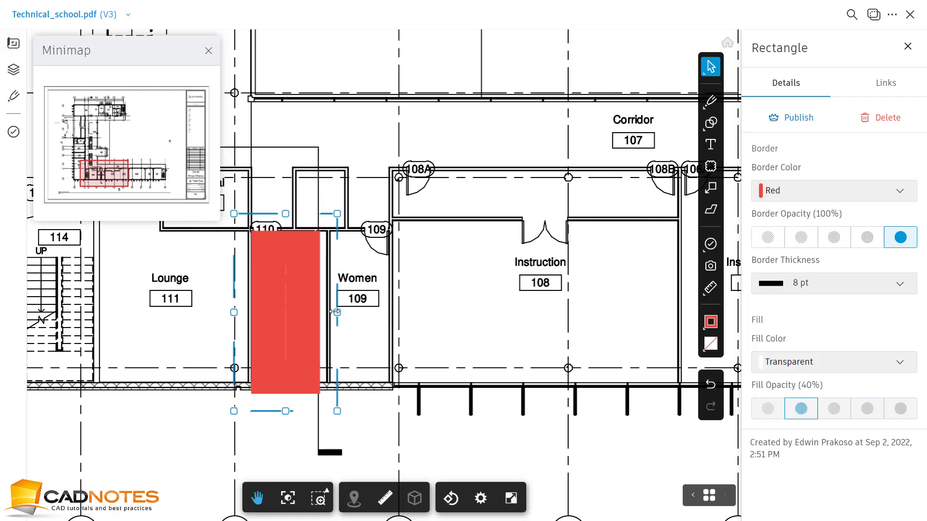
right_click(286, 310)
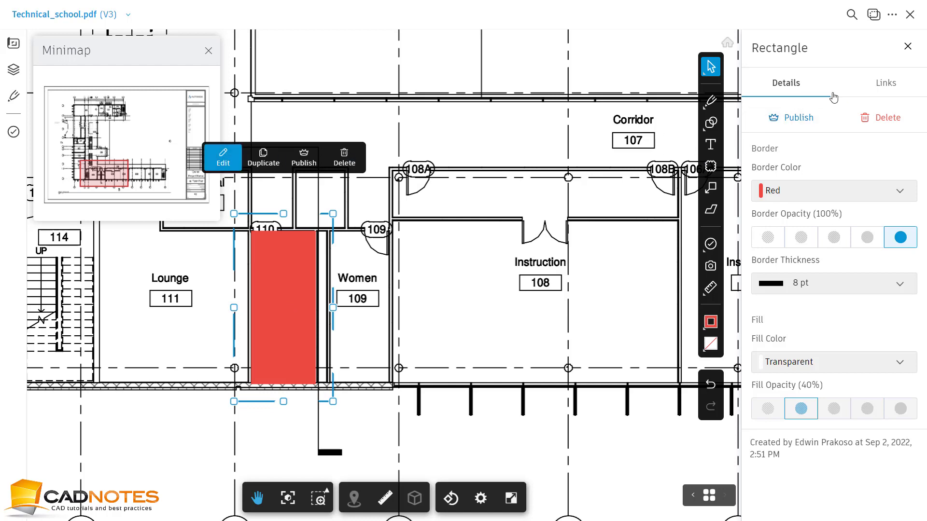
Step: From the rectangle's Links, start adding a Submittals reference
left_click(885, 83)
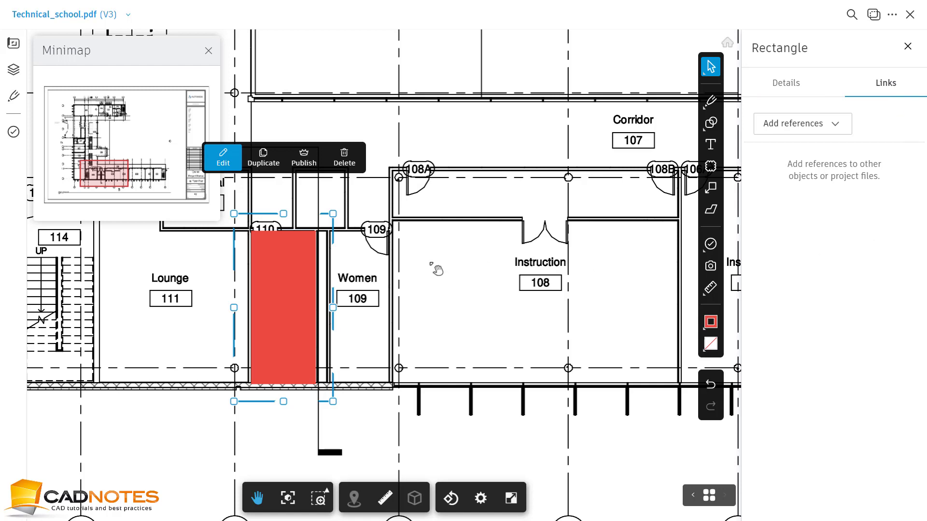
mouse_move(259, 266)
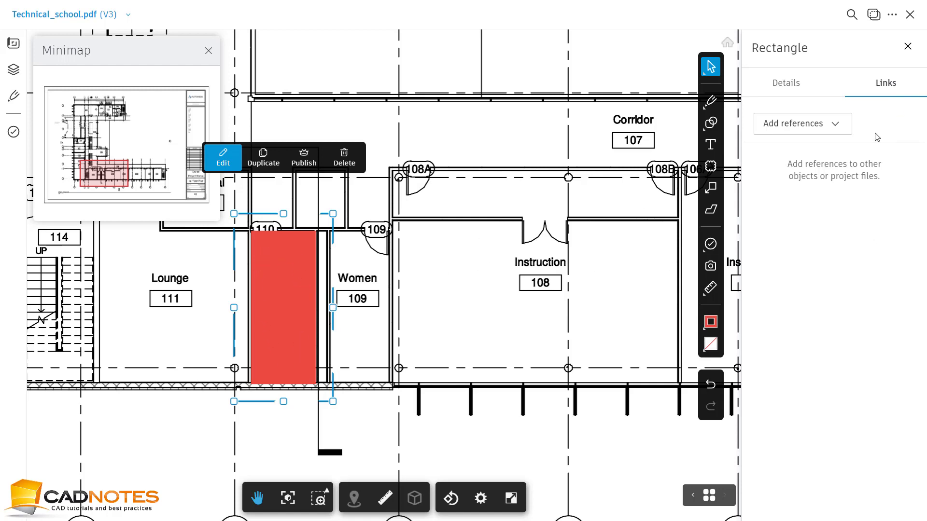
left_click(801, 124)
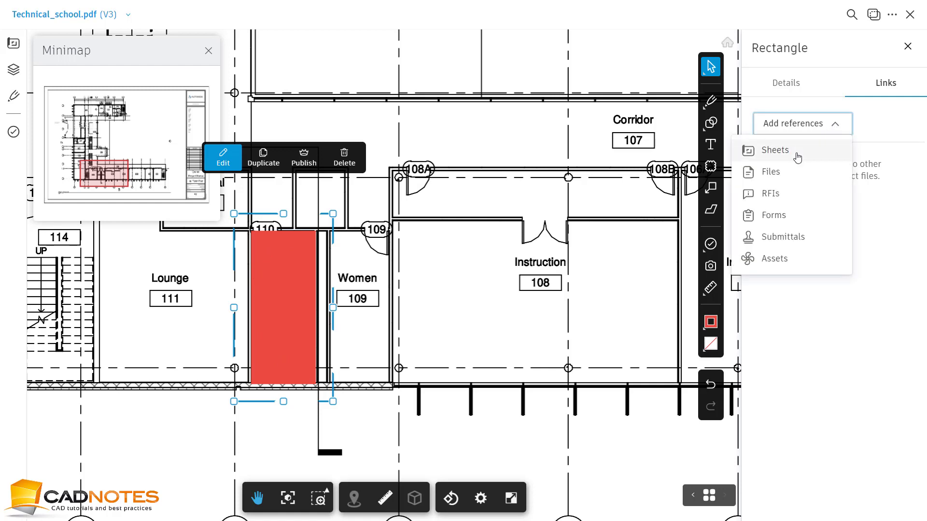
mouse_move(786, 171)
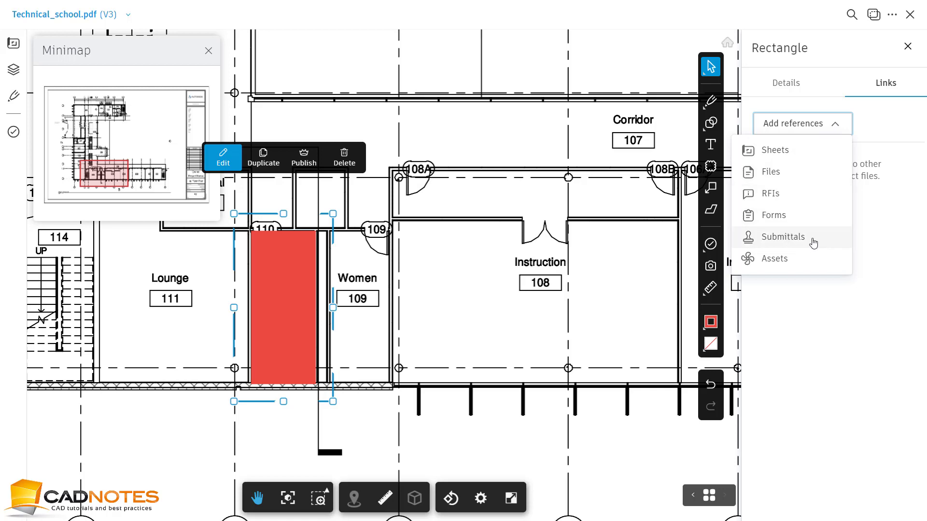
left_click(782, 237)
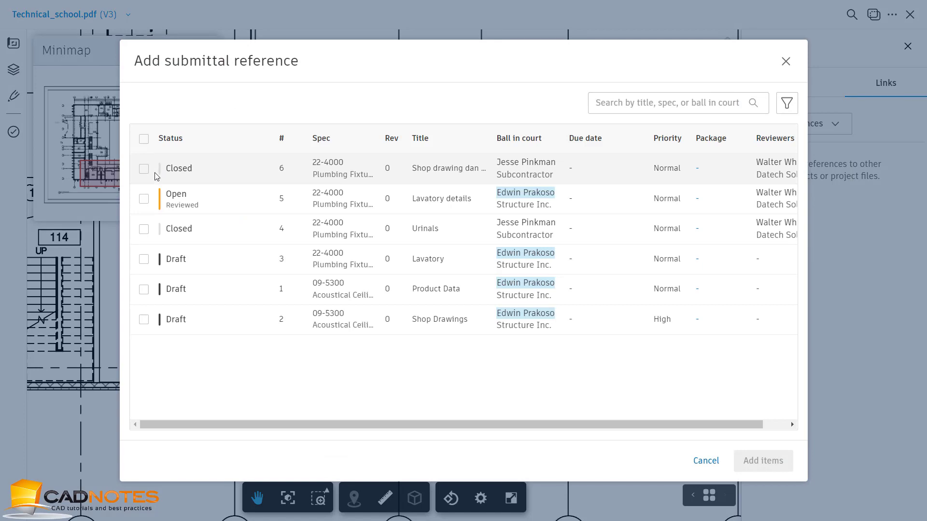
Step: Link submittal #6-22-4000 'Shop drawing dan spec Lavatory' to the rectangle
left_click(144, 168)
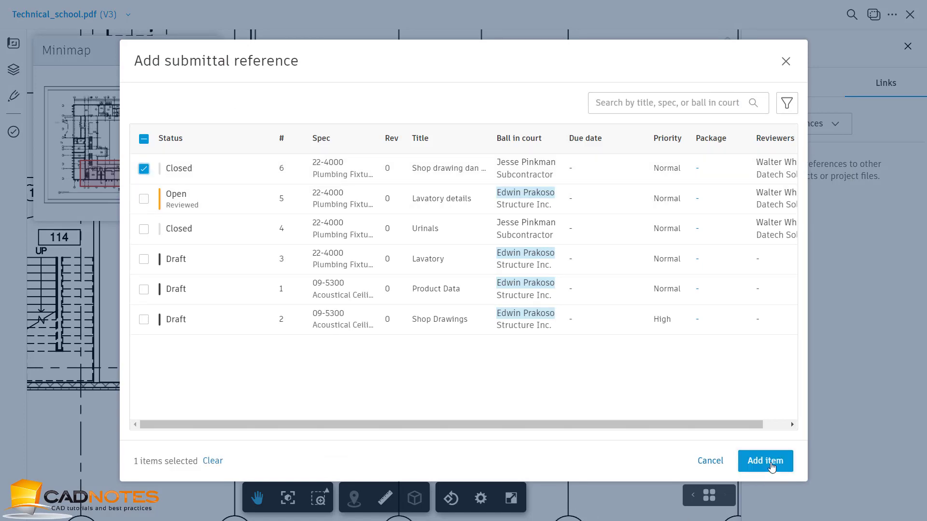
left_click(764, 461)
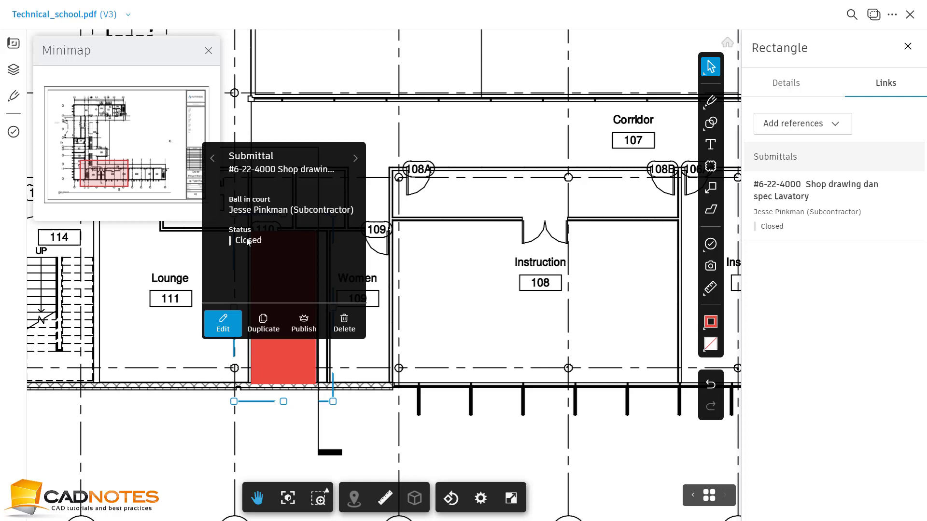
mouse_move(303, 323)
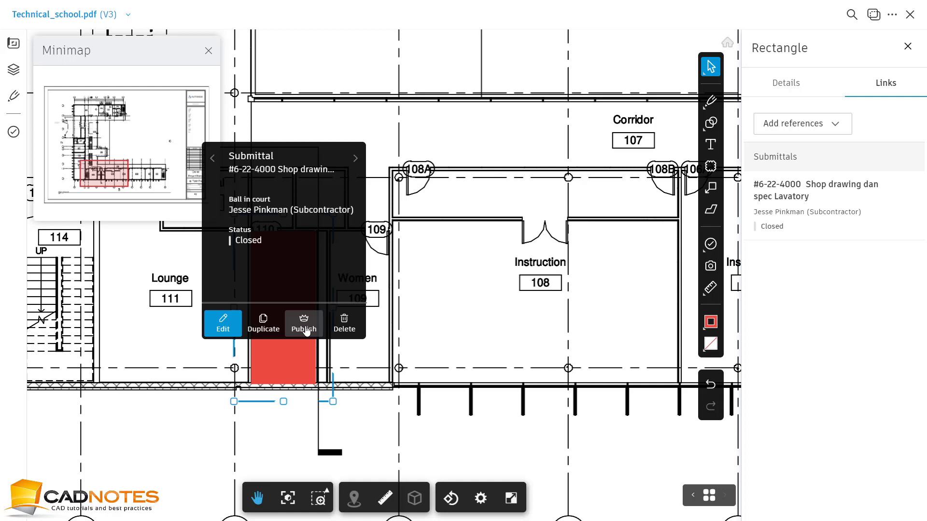
Step: Publish the red Men room 110 rectangle markup
left_click(303, 322)
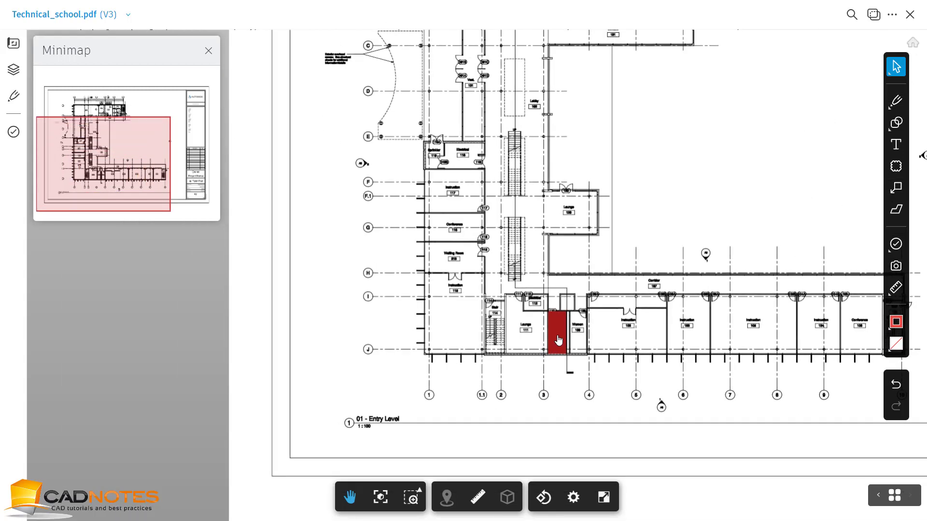
Step: Zoom back to the restroom wing and reopen the markup's linked submittal #6-22-4000
left_click(559, 337)
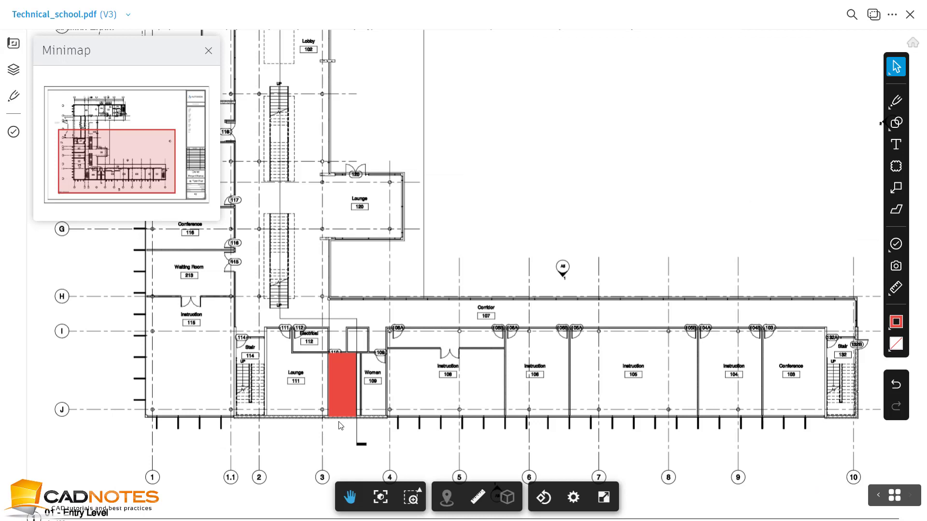
mouse_move(346, 394)
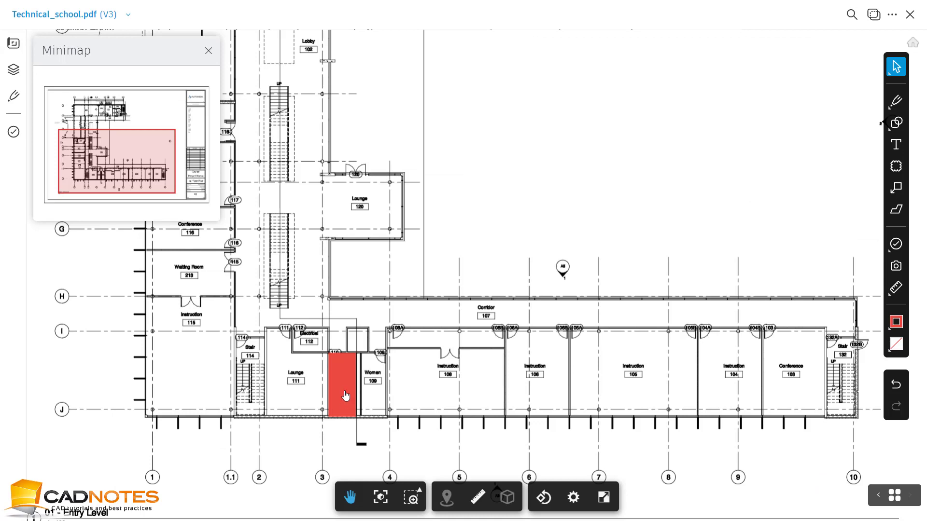
left_click(341, 395)
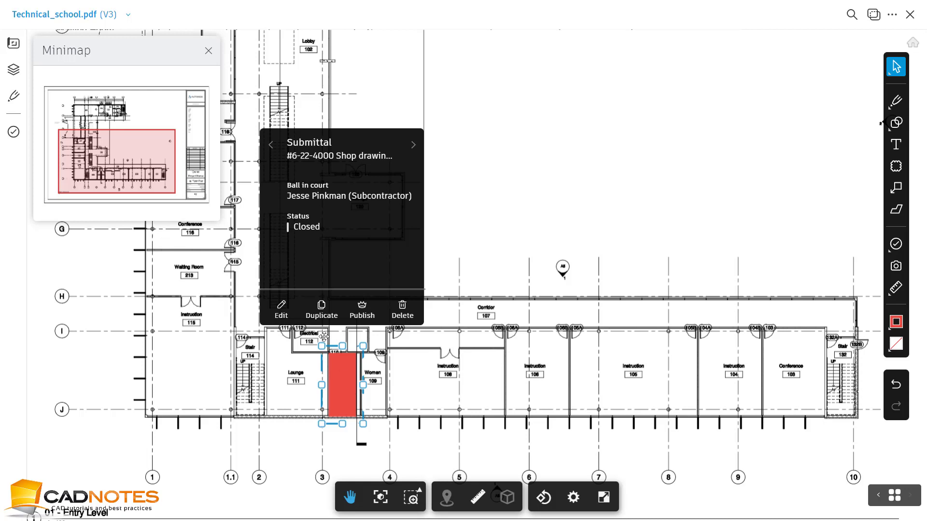
mouse_move(116, 26)
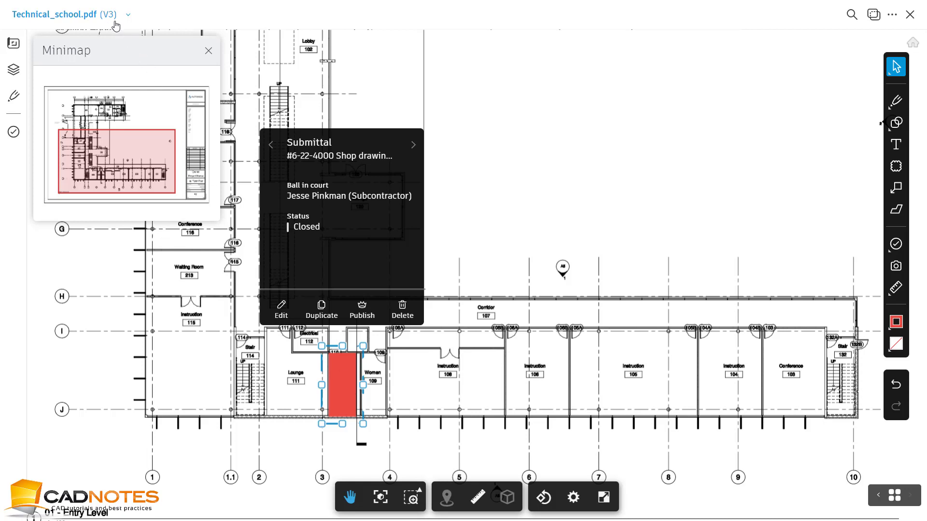